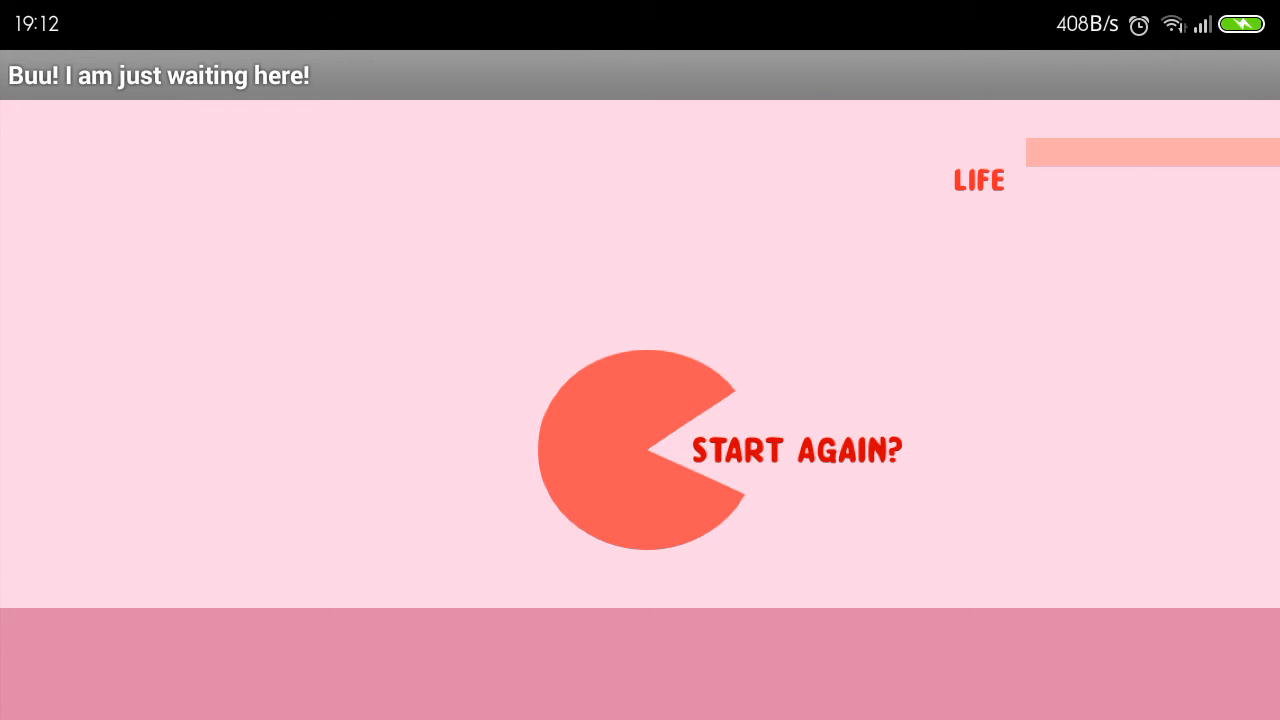
# Tap START AGAIN? on the game-over screen to begin a new run with the pink square
pyautogui.click(645, 448)
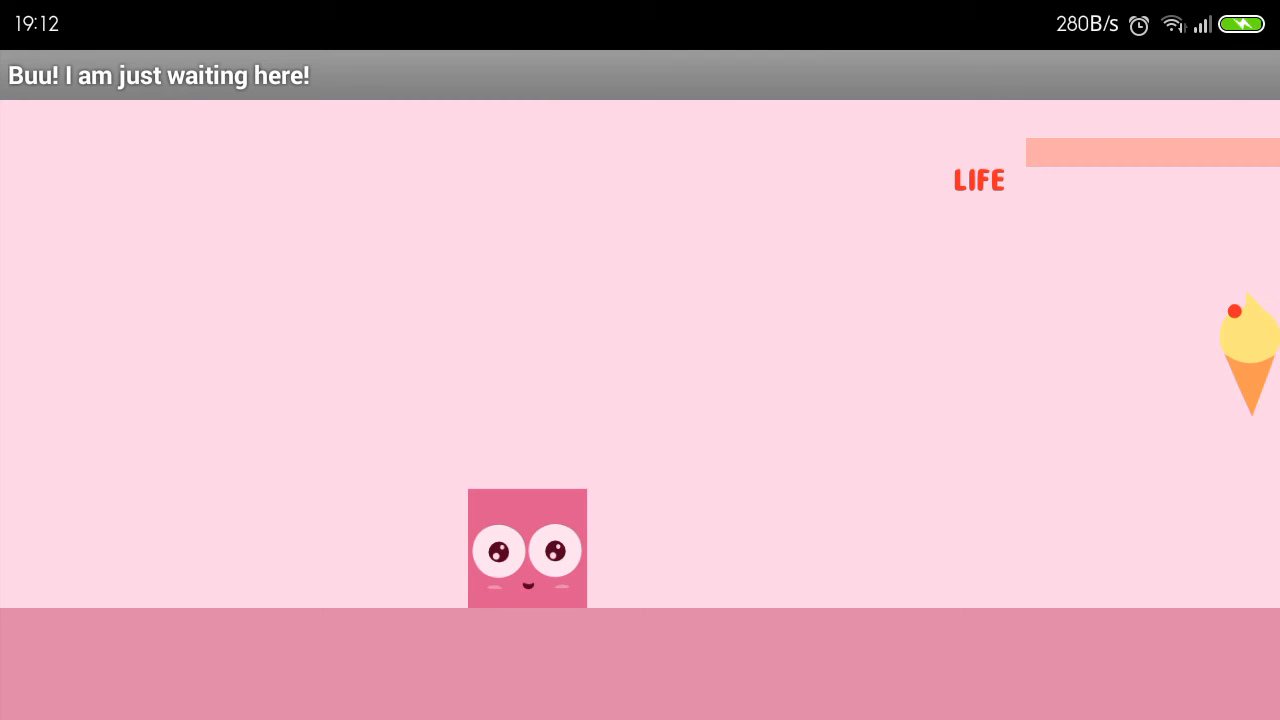